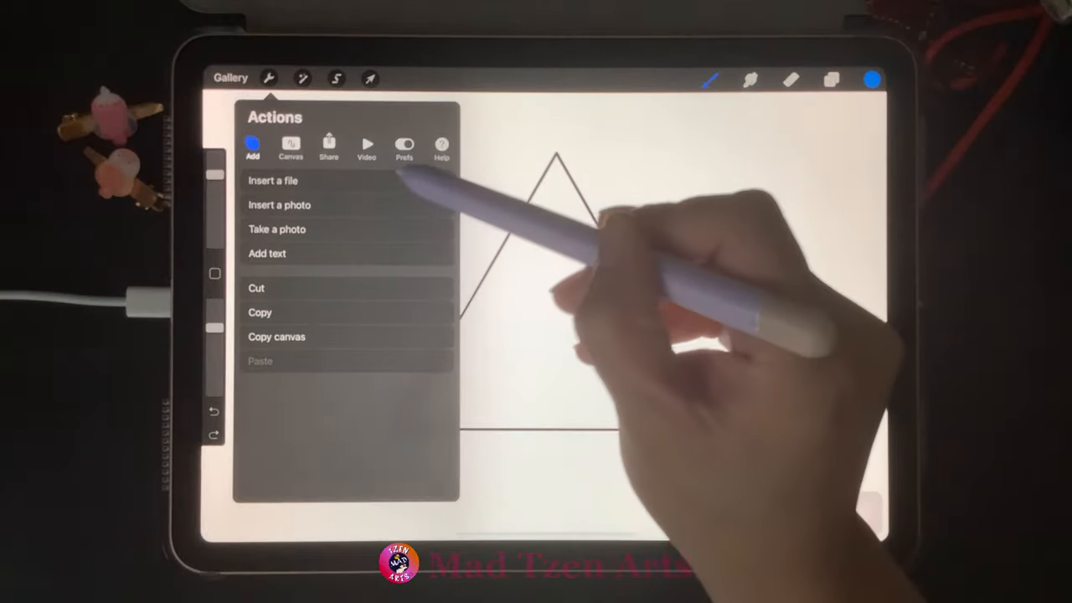
- Turn on the Brush cursor preference in the Actions menu's Prefs section
{"action": "left_click", "coordinate": [405, 148]}
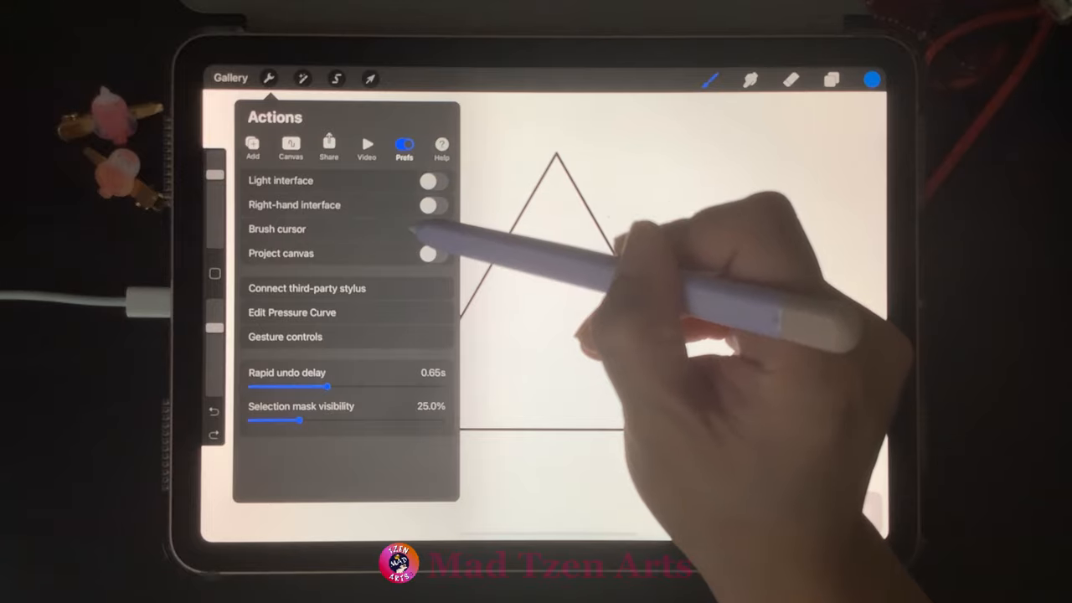
{"action": "left_click", "coordinate": [432, 228]}
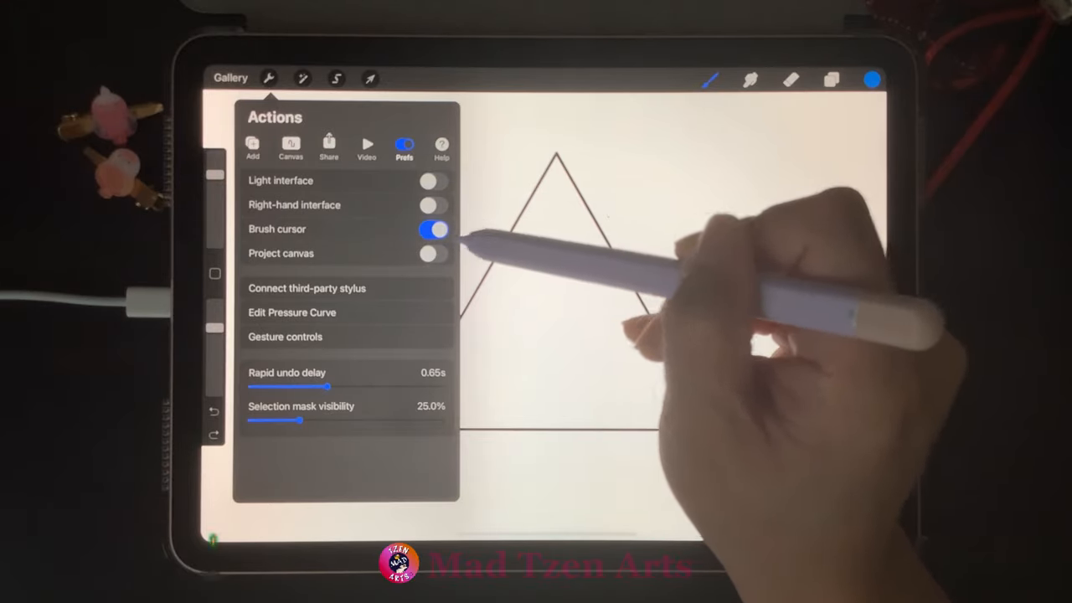